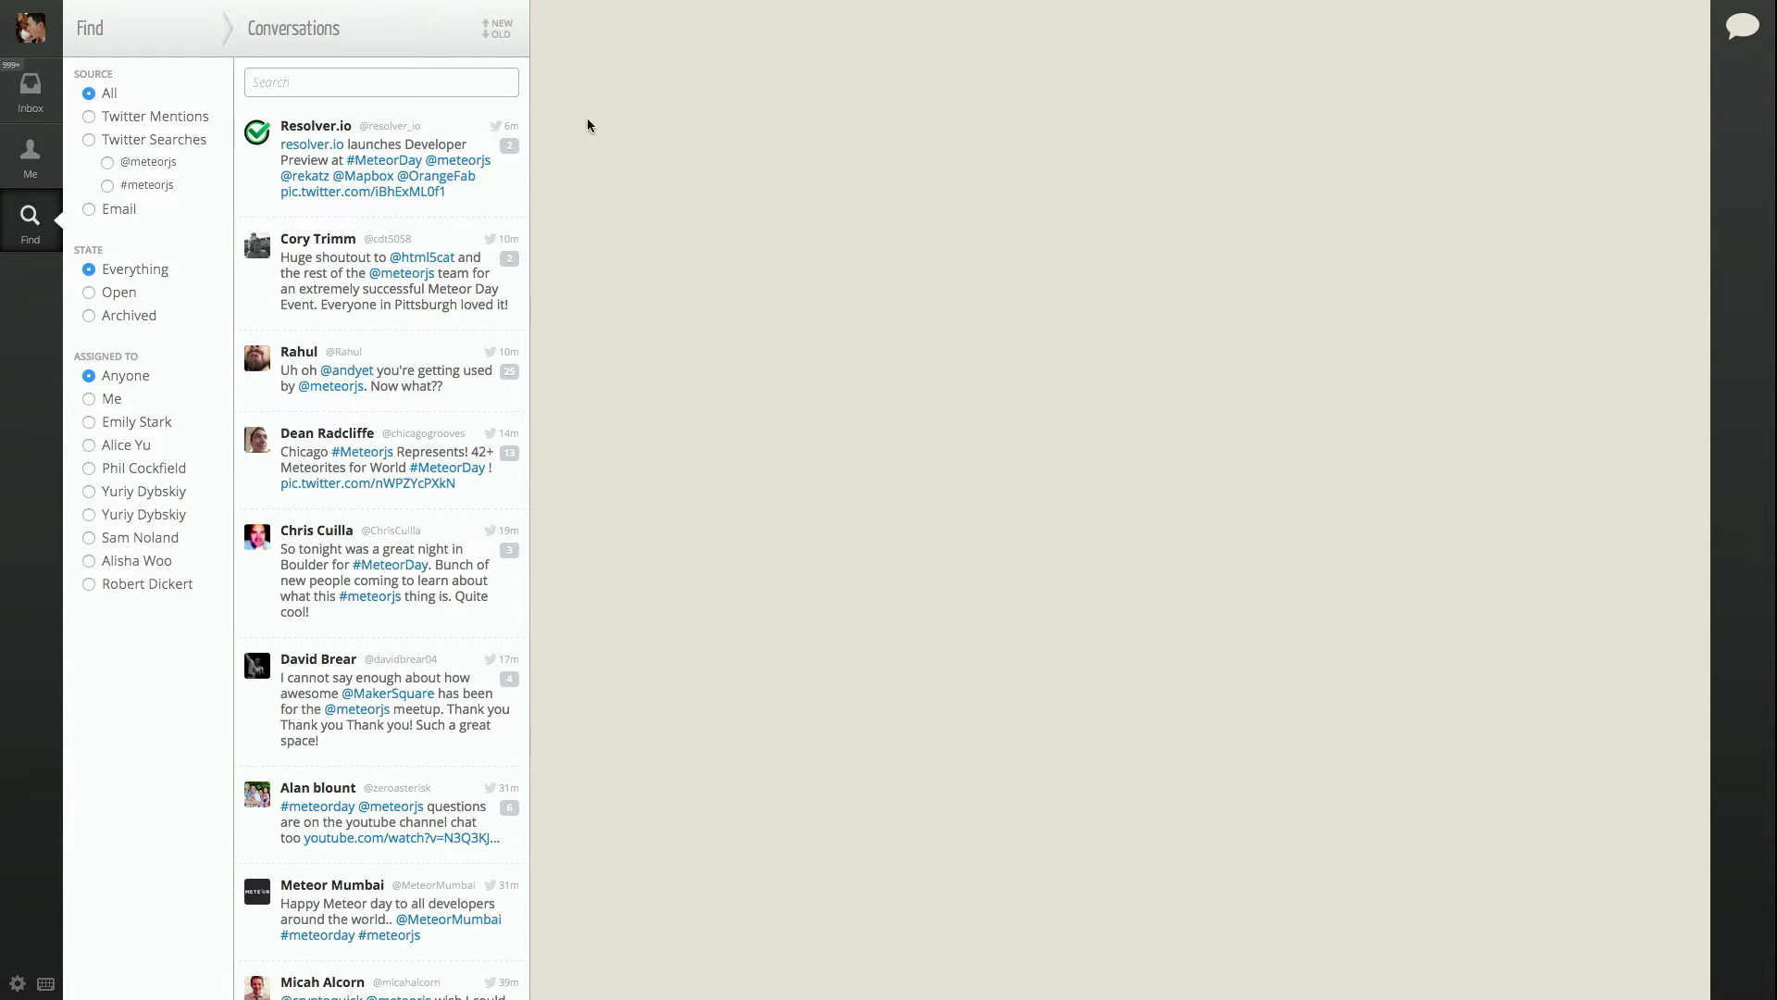
Run a conversation search for 'meteor' and review the relevance-ranked matches.
left_click(381, 81)
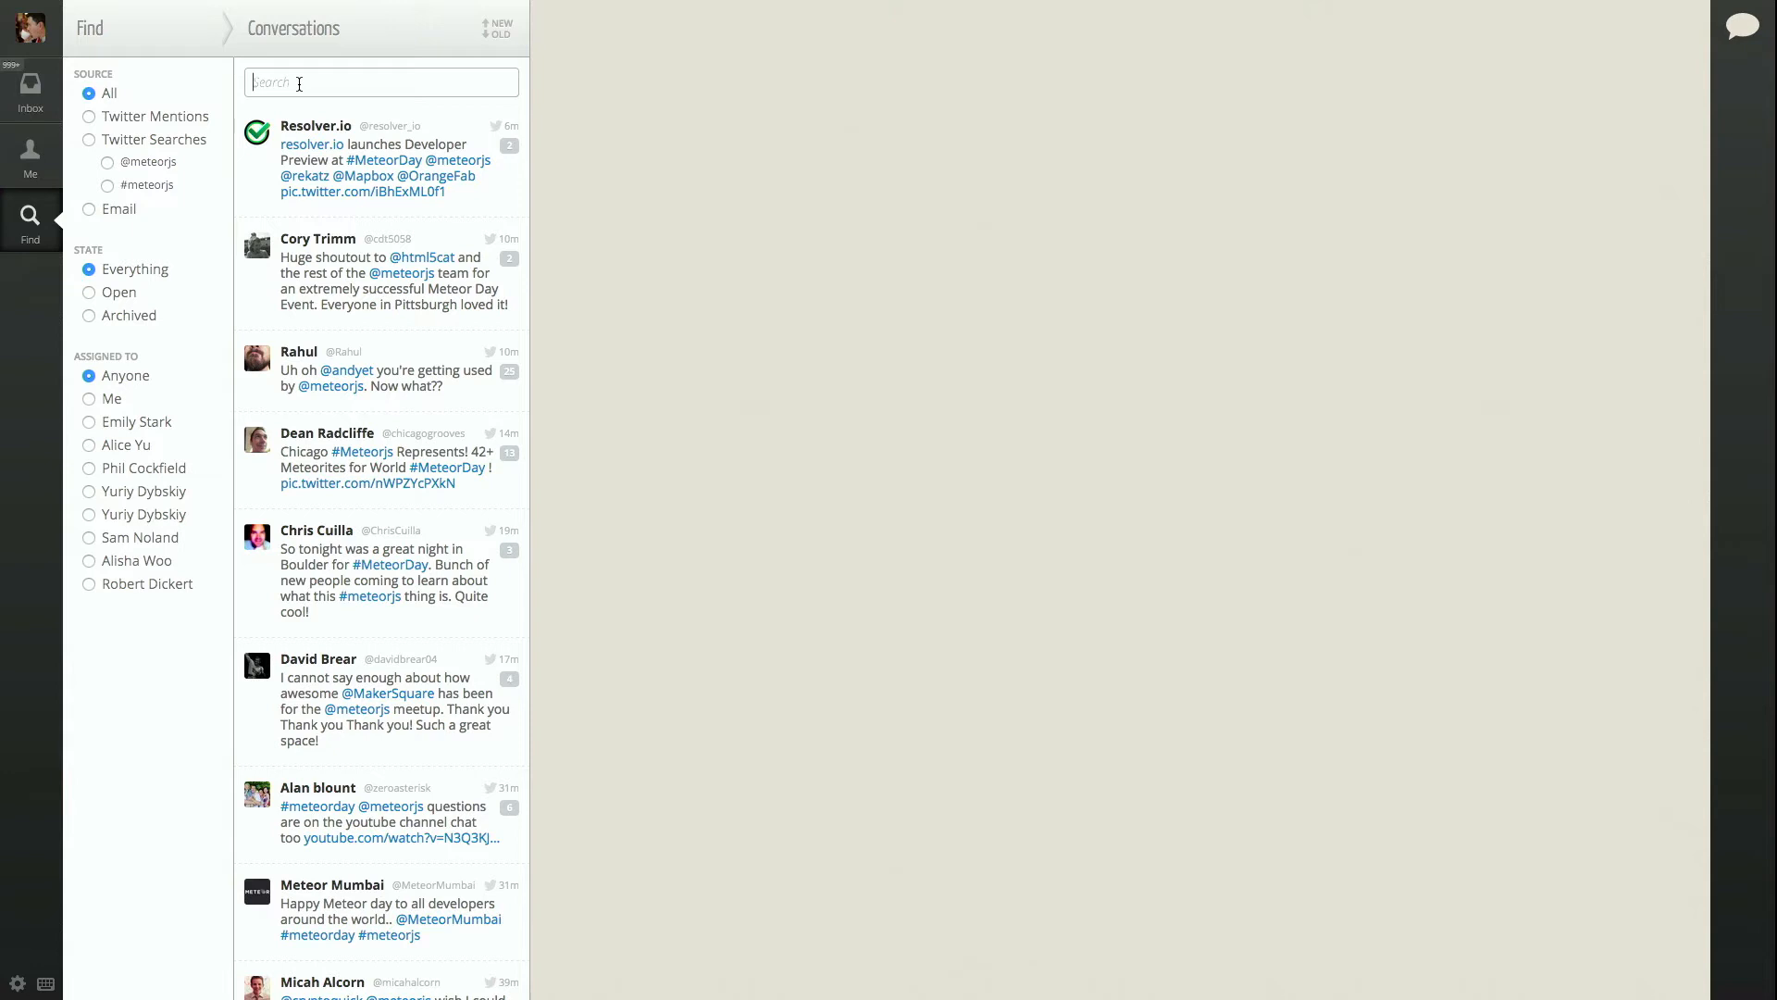
type("meteor")
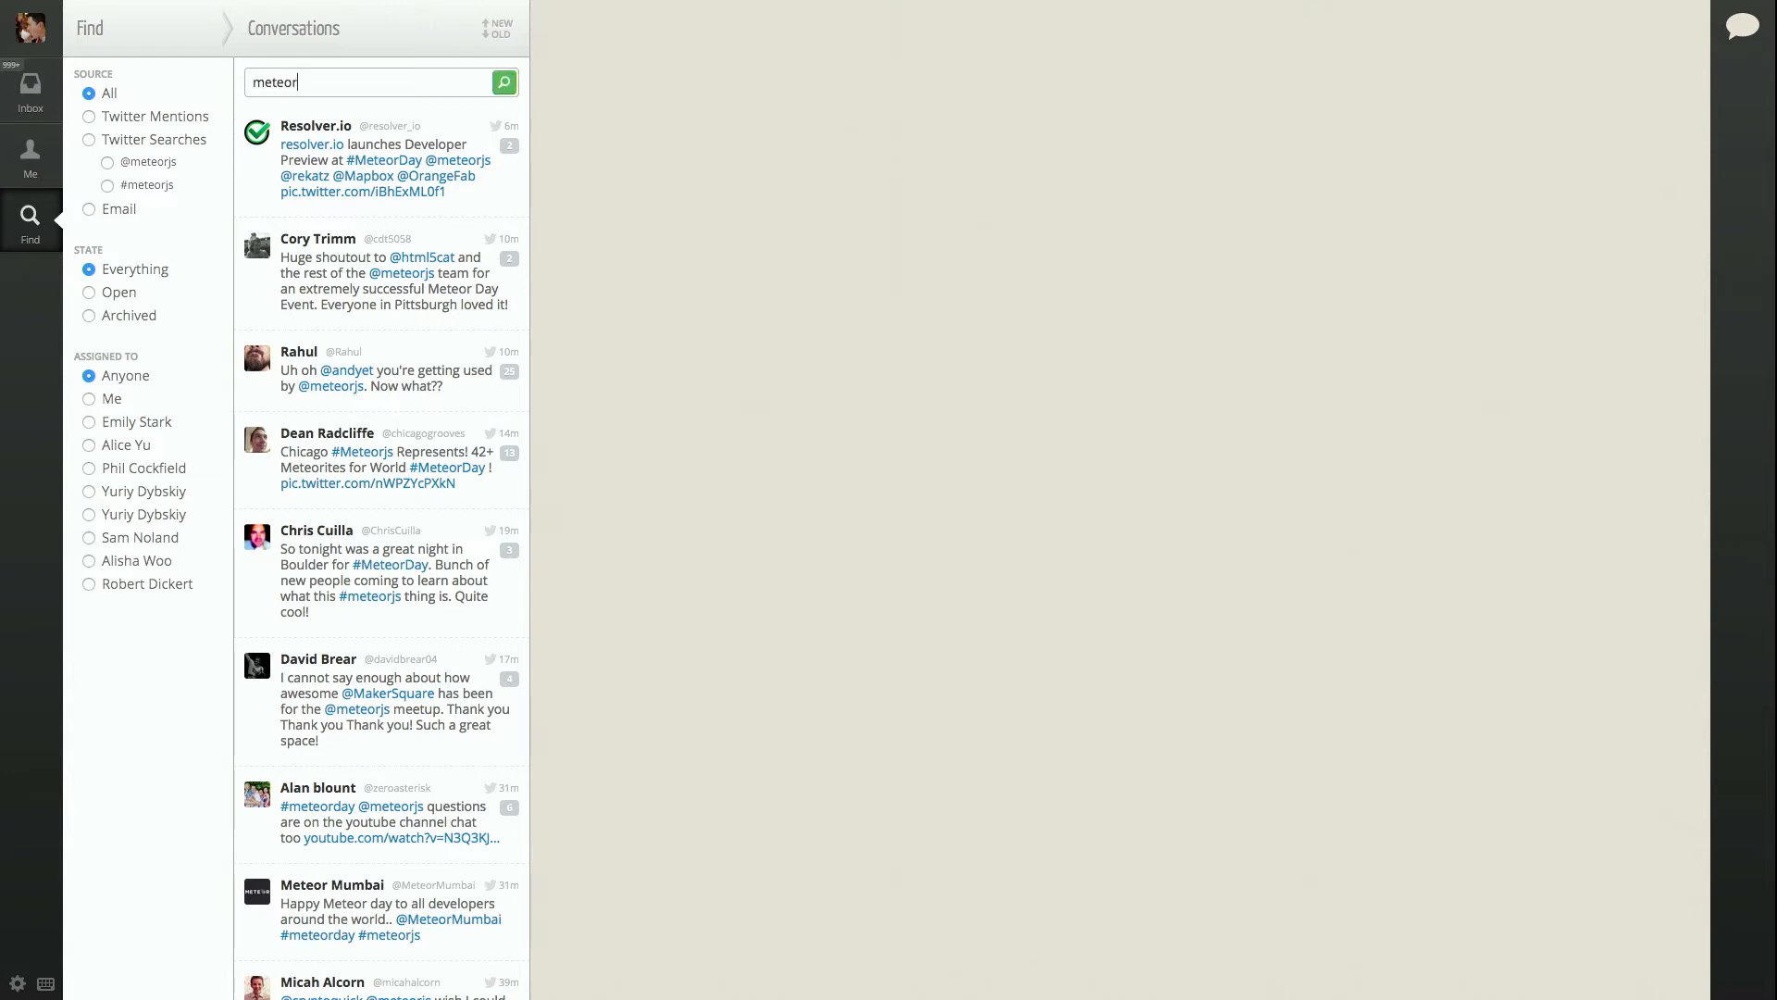
left_click(503, 82)
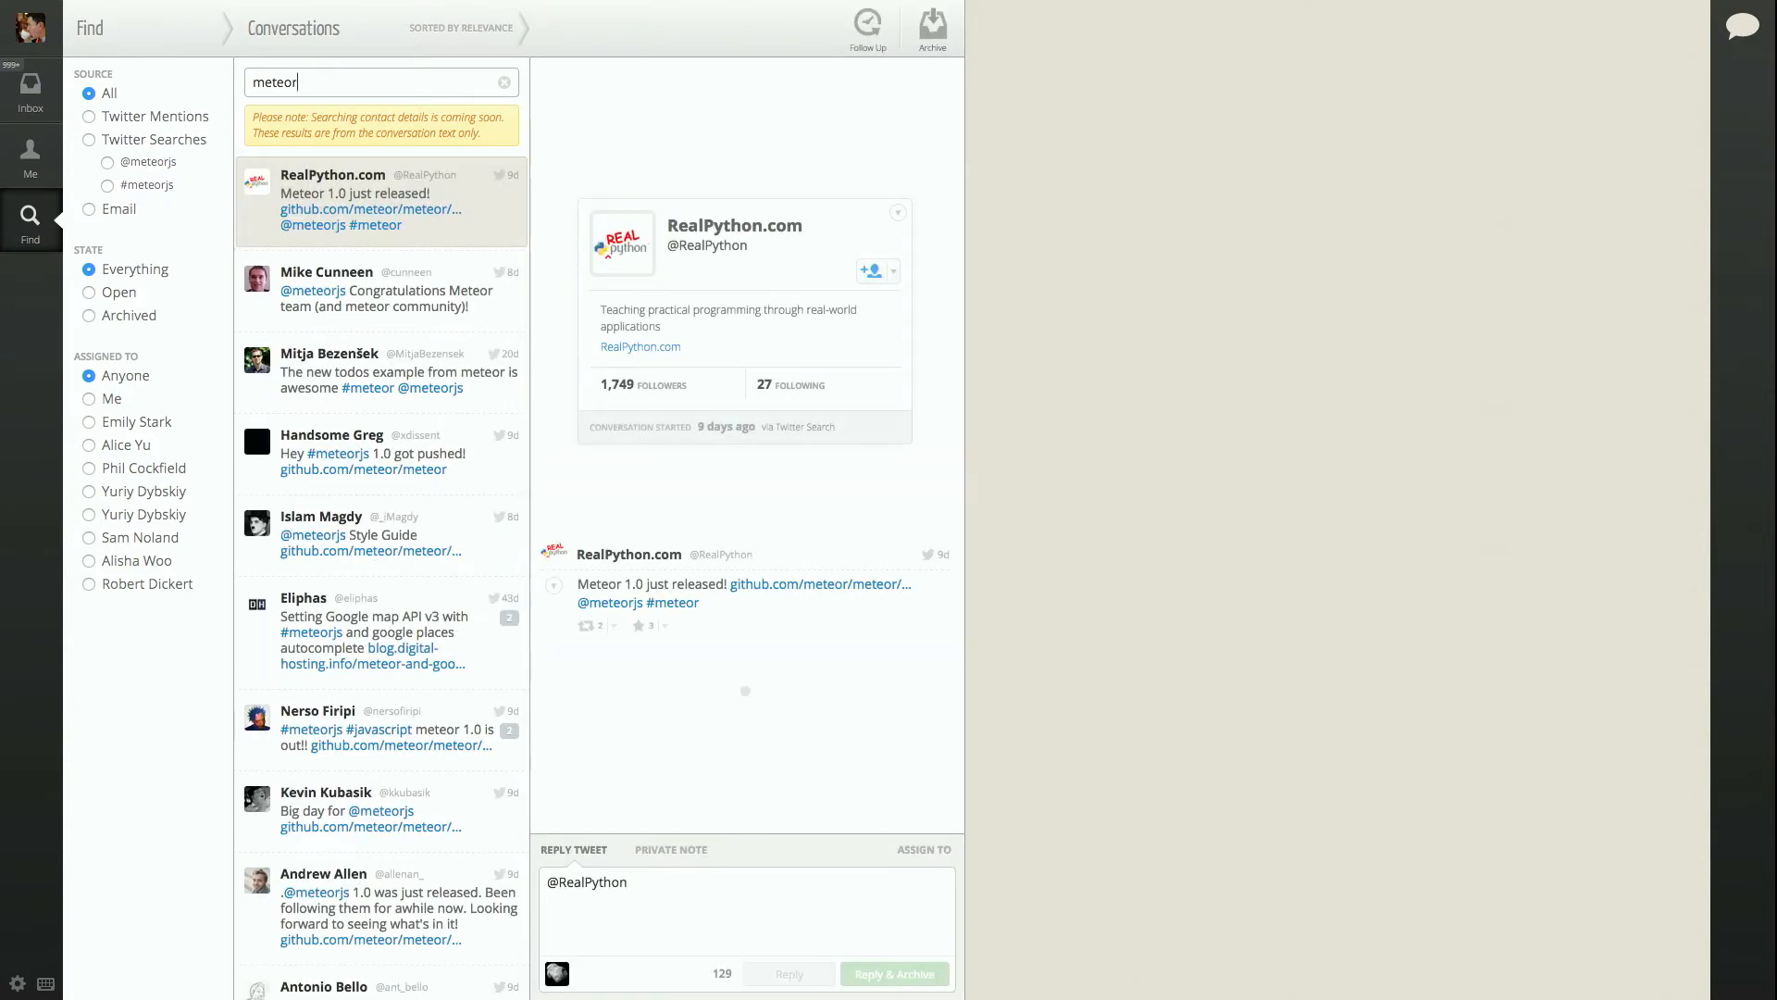
scroll("down", 3)
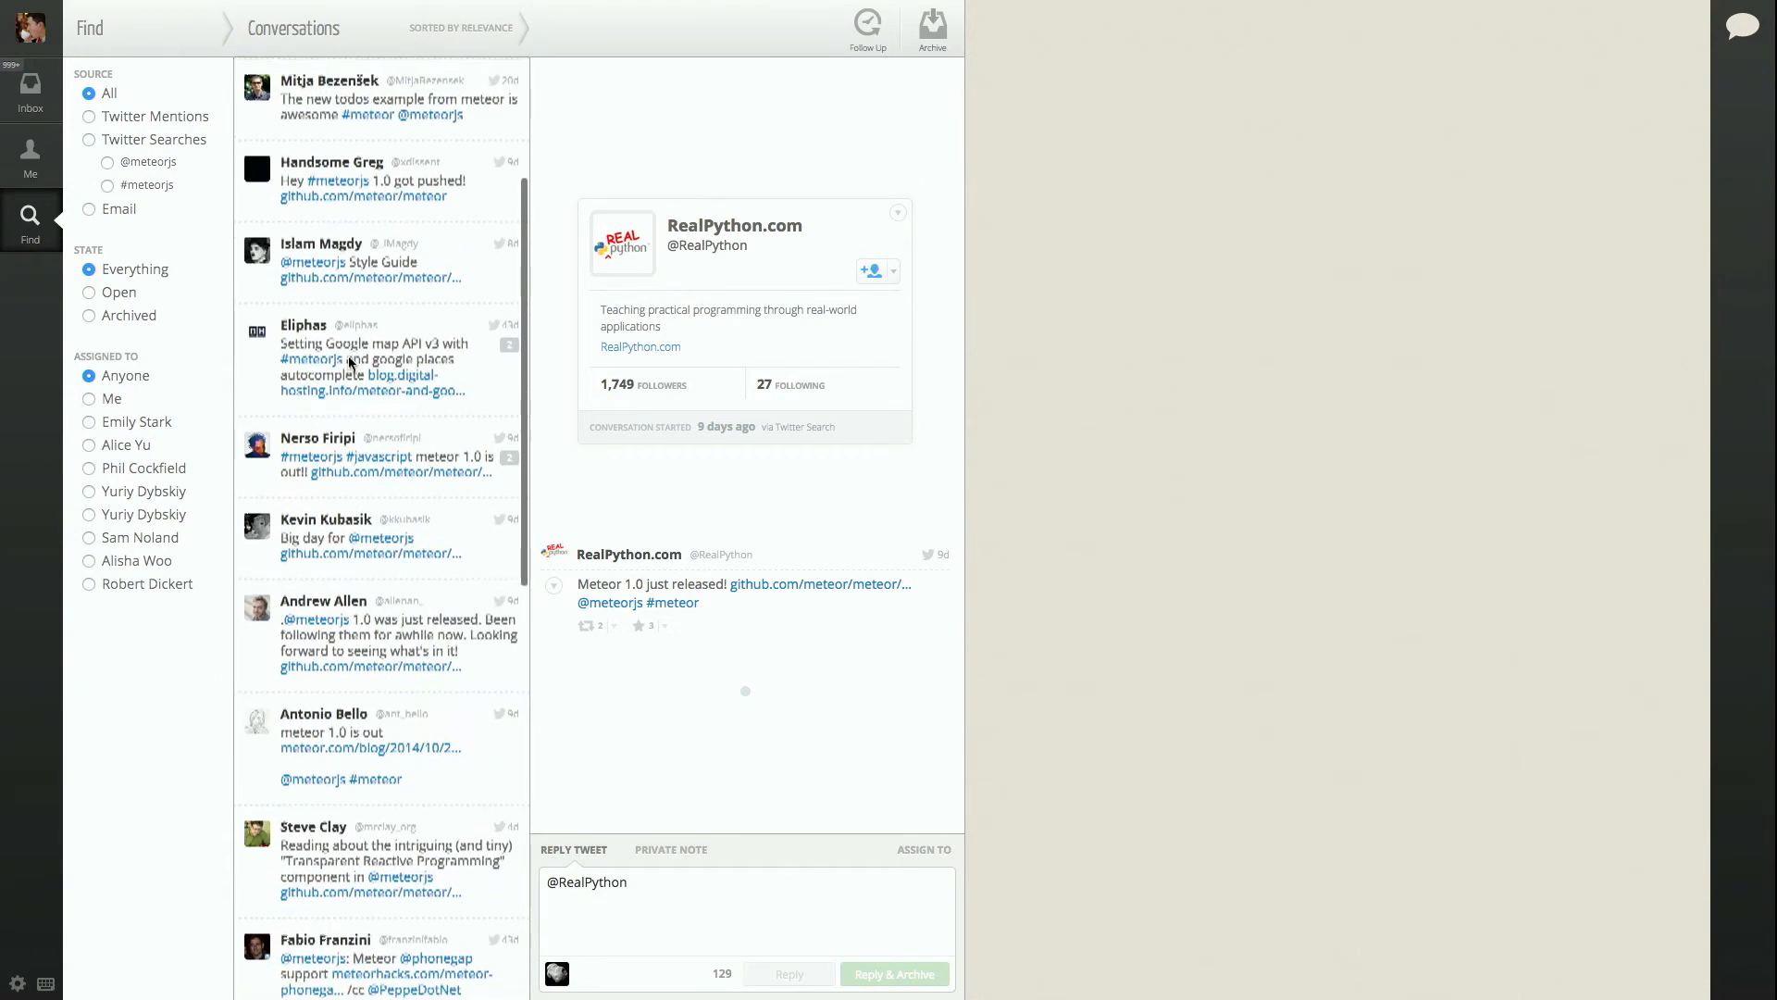
Refine the search query to 'meteor +worldwide^5' and start retrieving results.
type("meteor +")
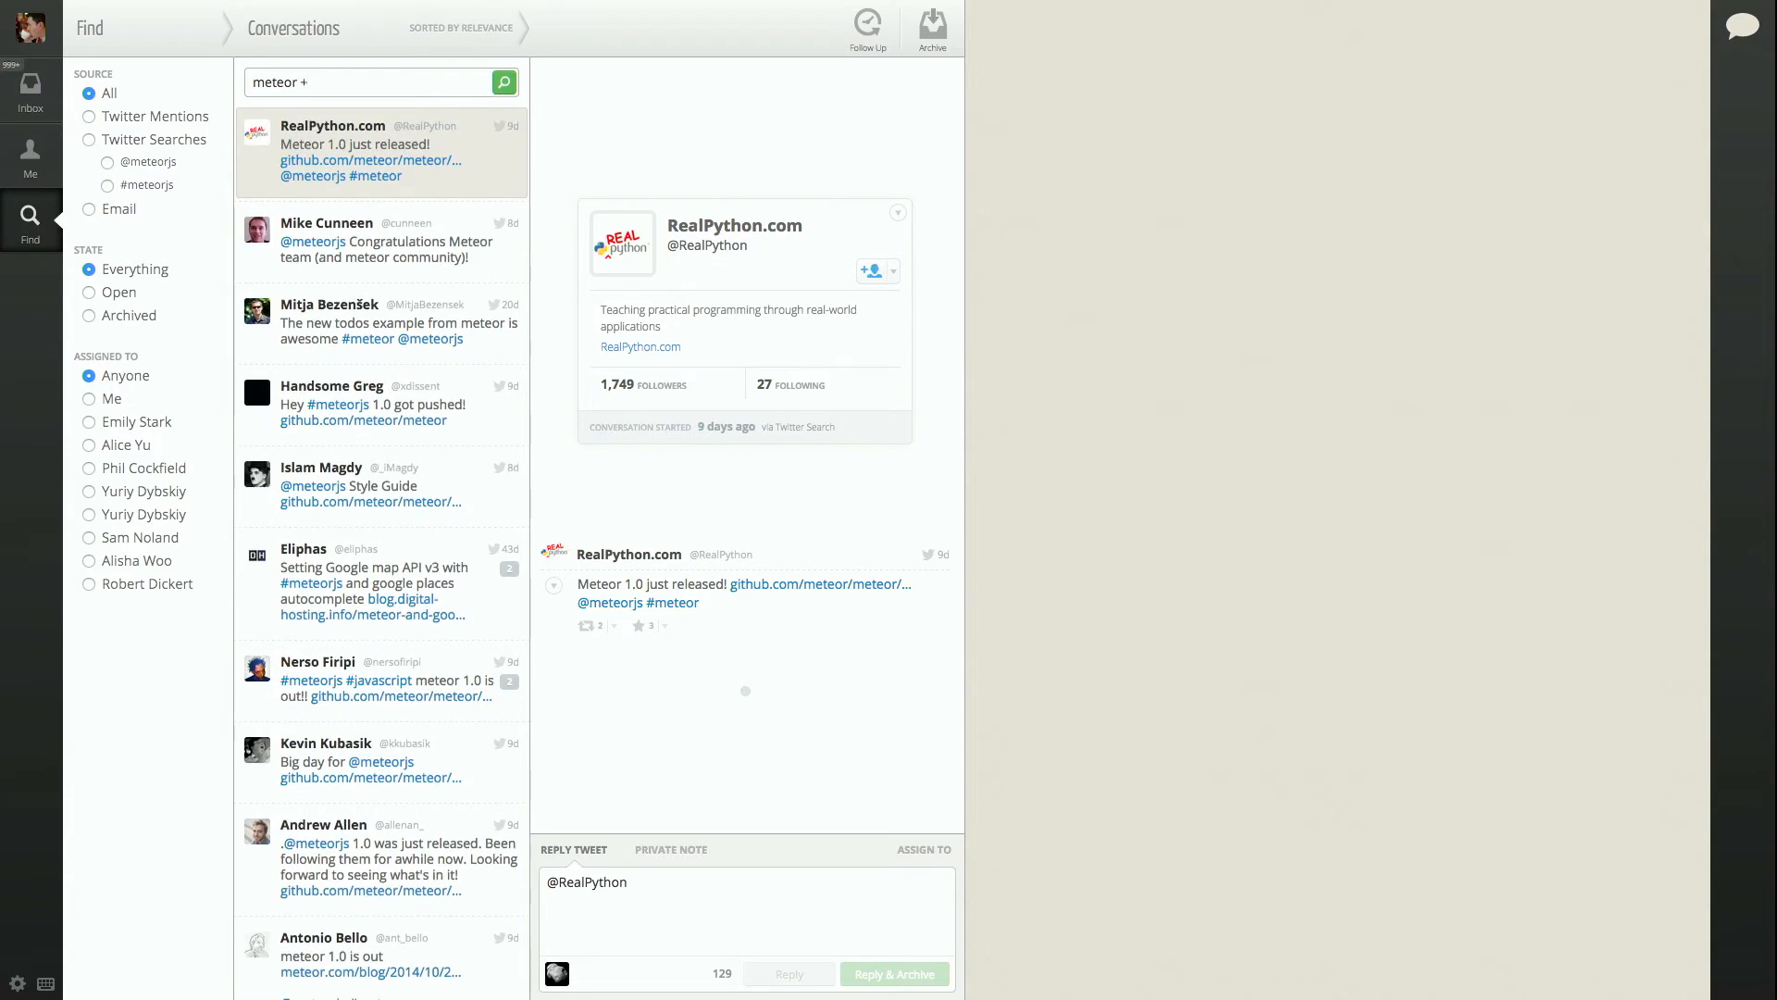
type("worldwide^5")
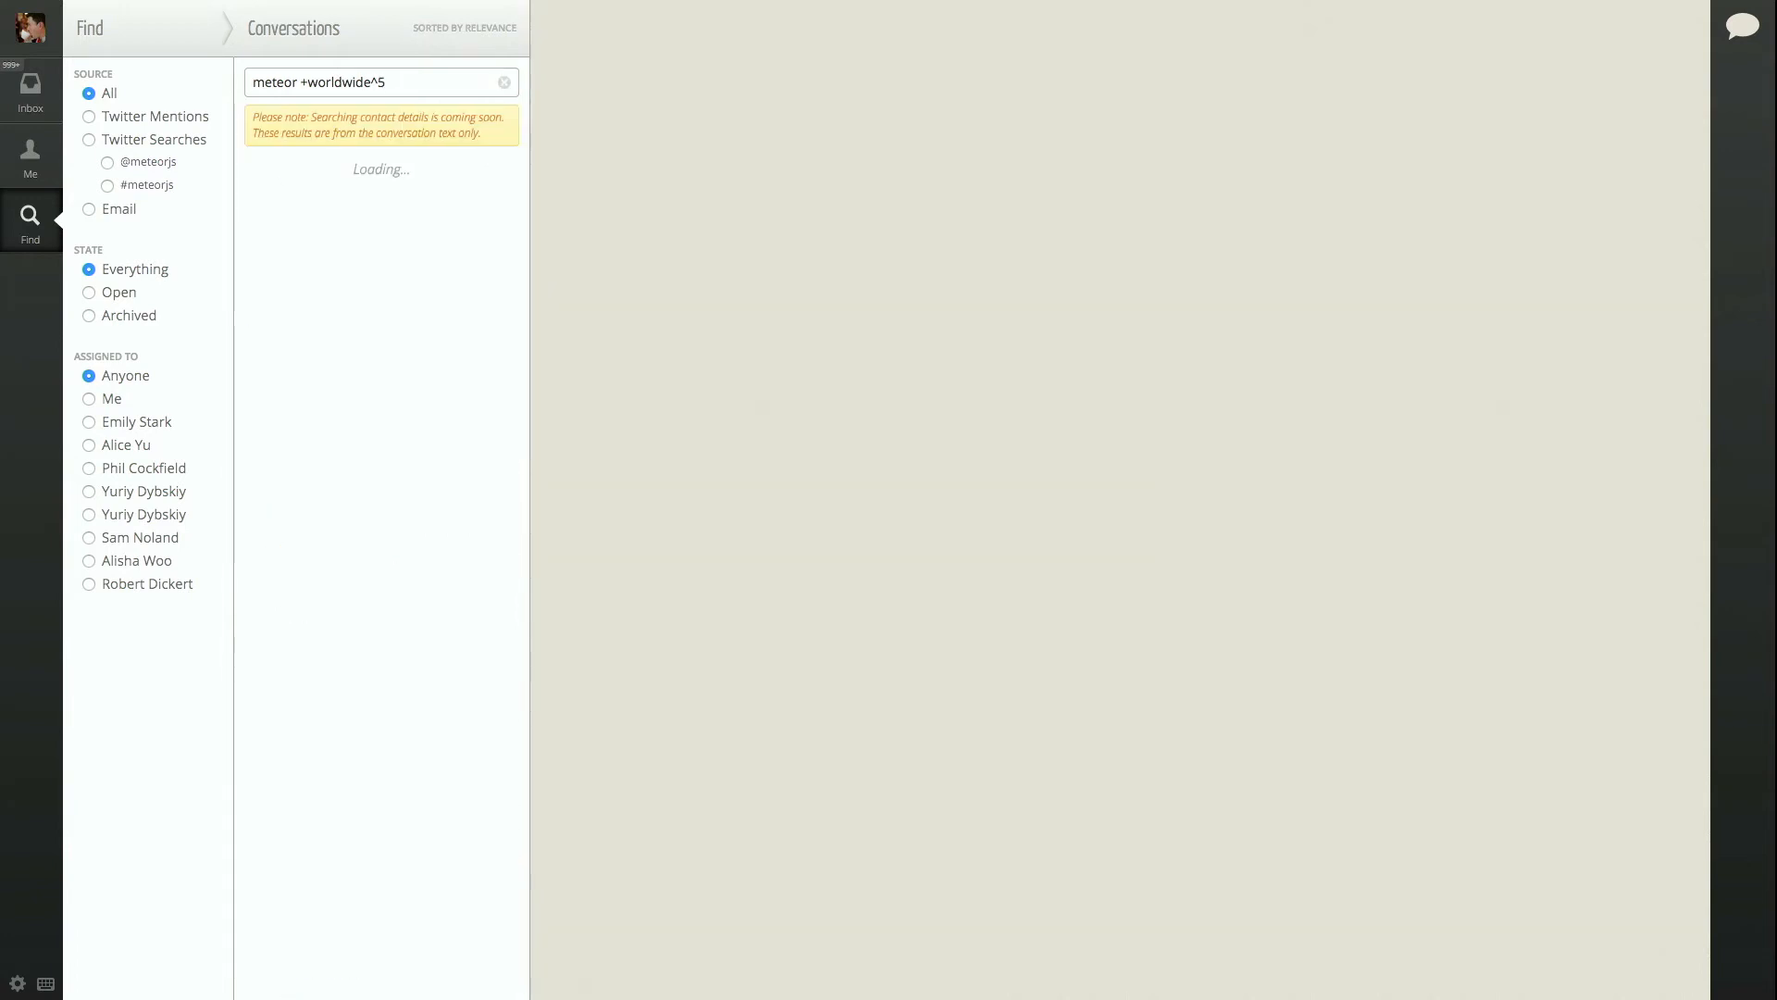
Review the loaded Worldwide Meteor Day conversations ranked by relevance in the results list.
left_click(380, 192)
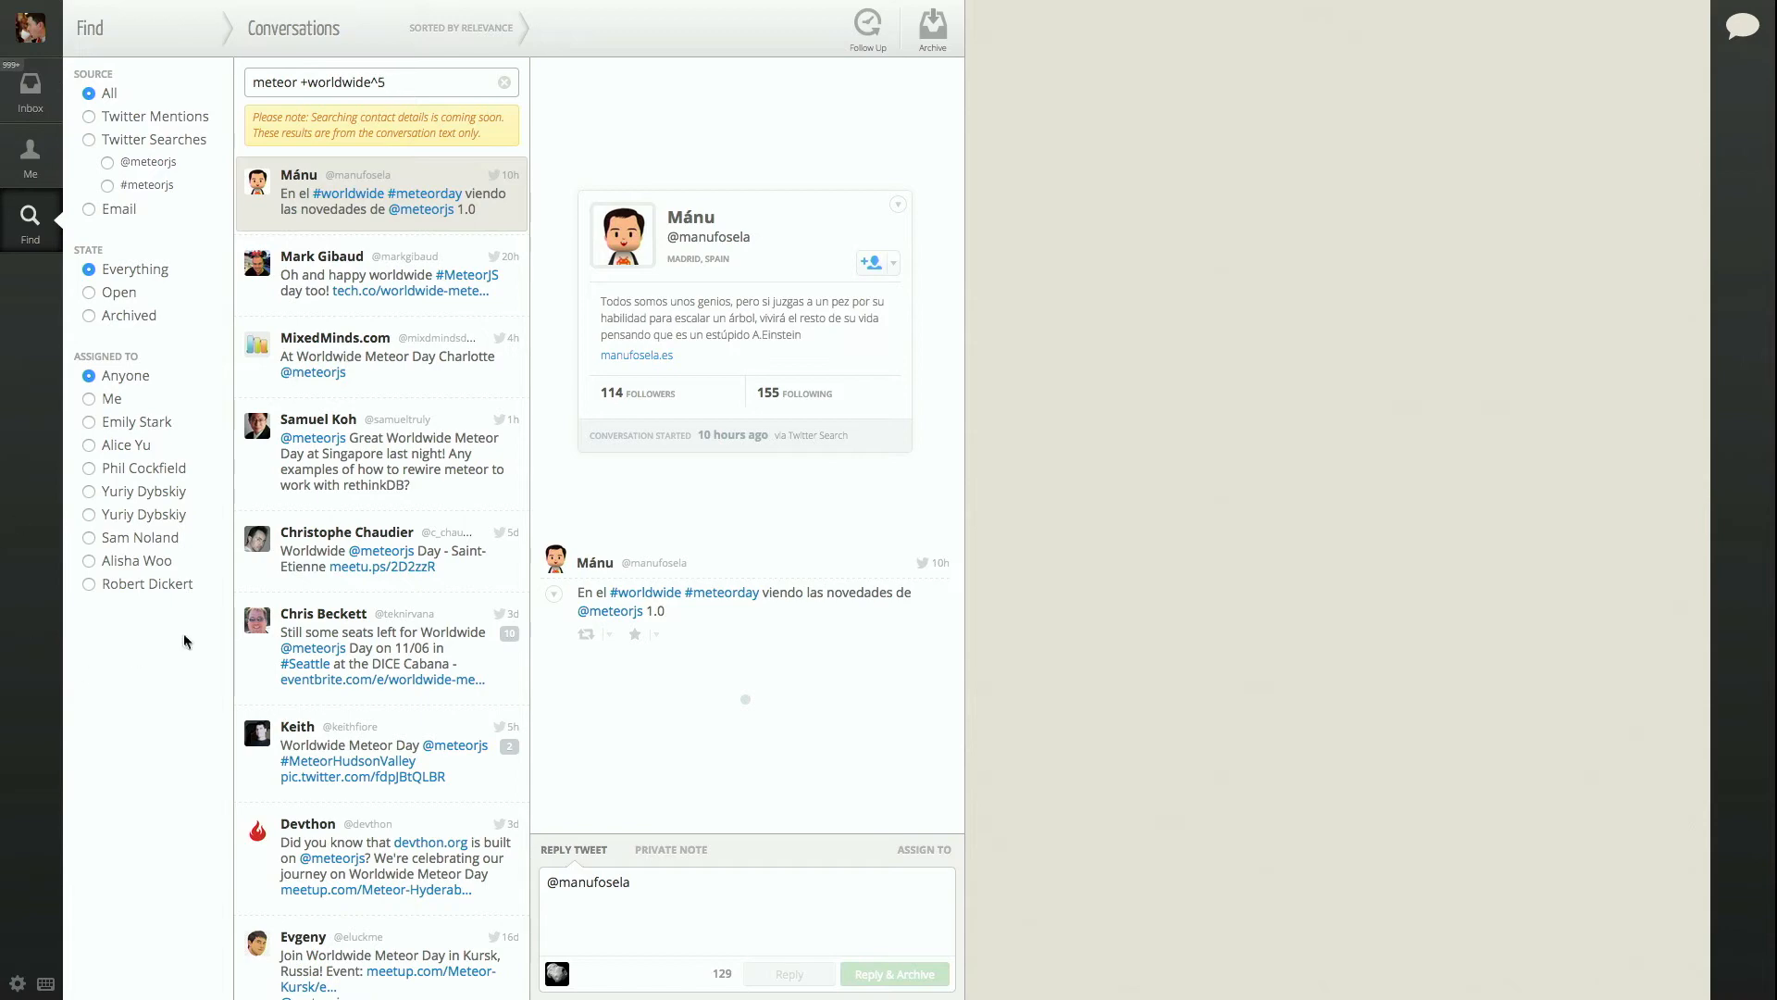
scroll("down", 3)
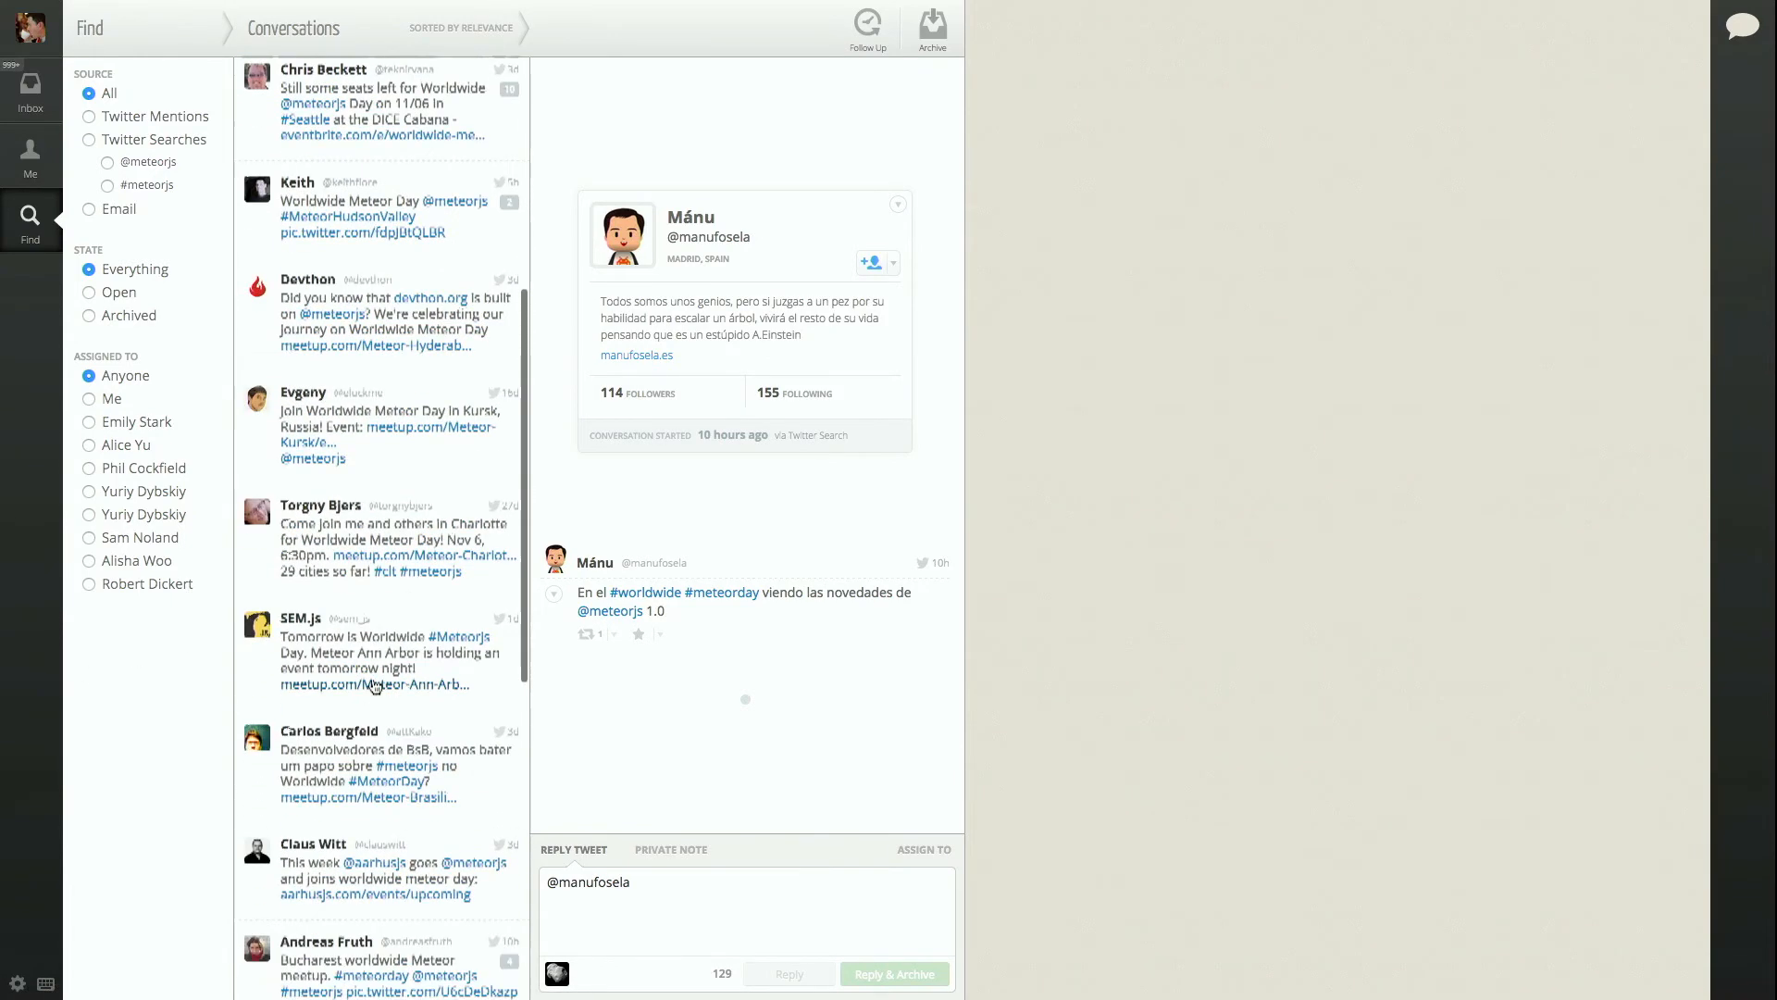
scroll("down", 3)
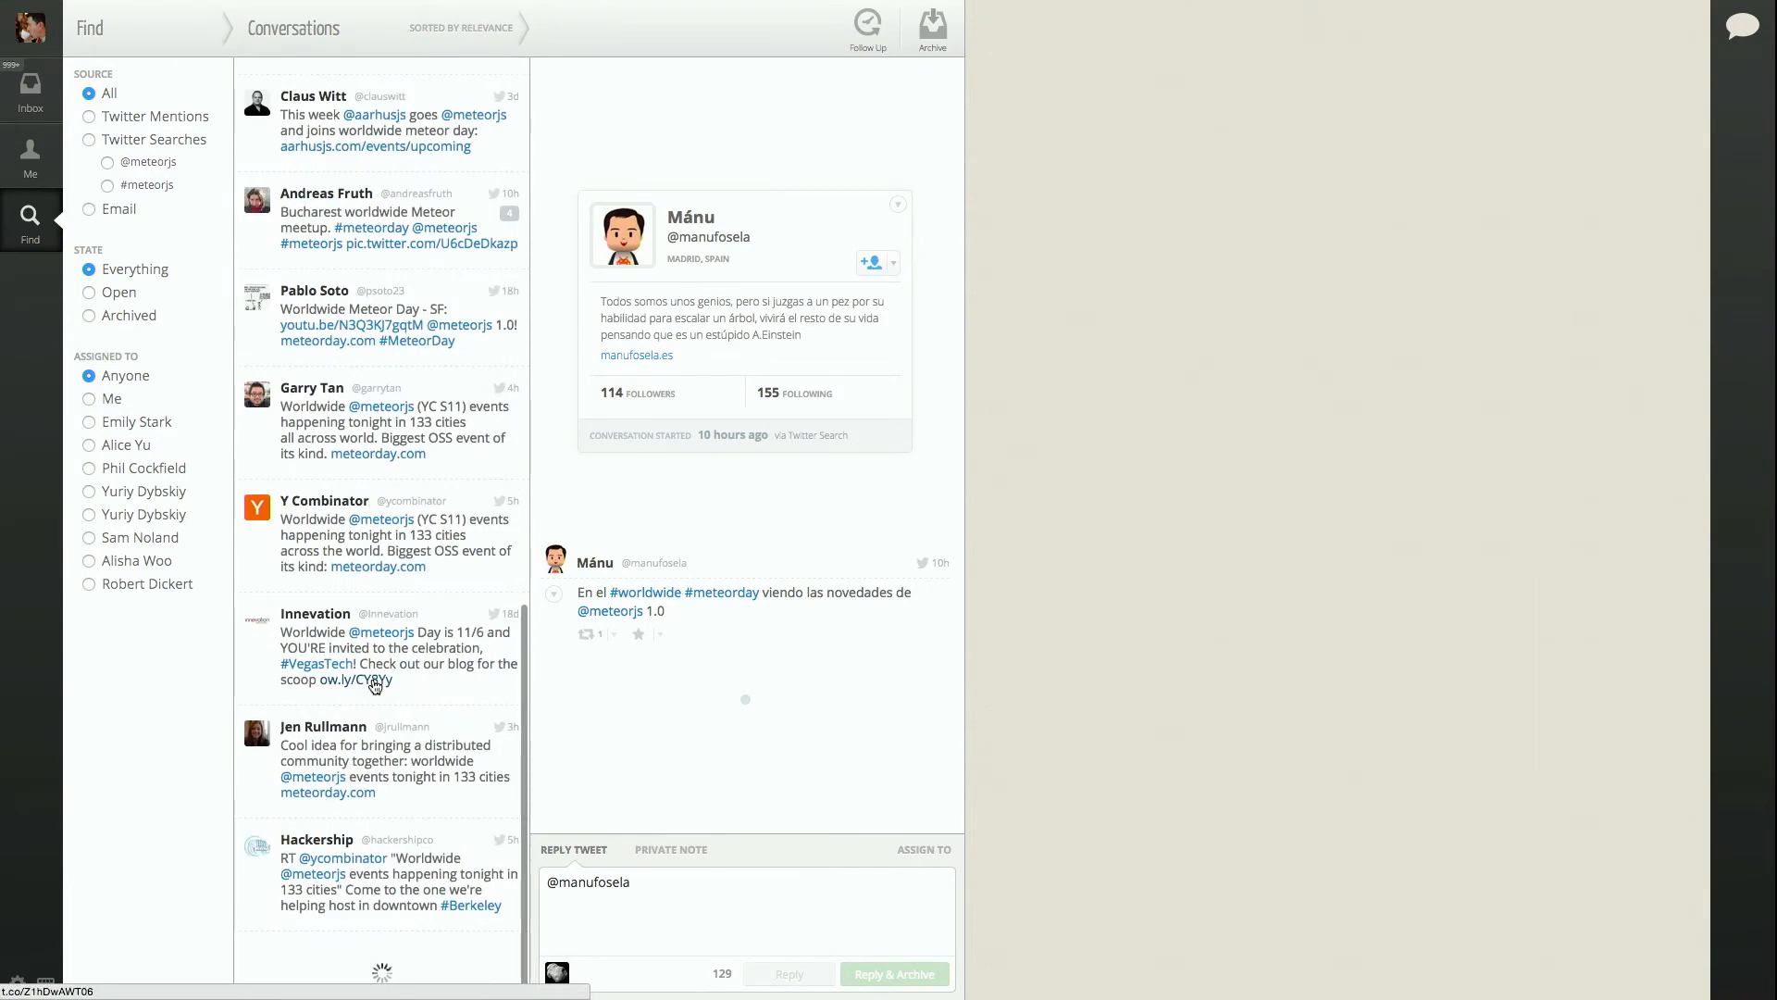
mouse_move(368, 680)
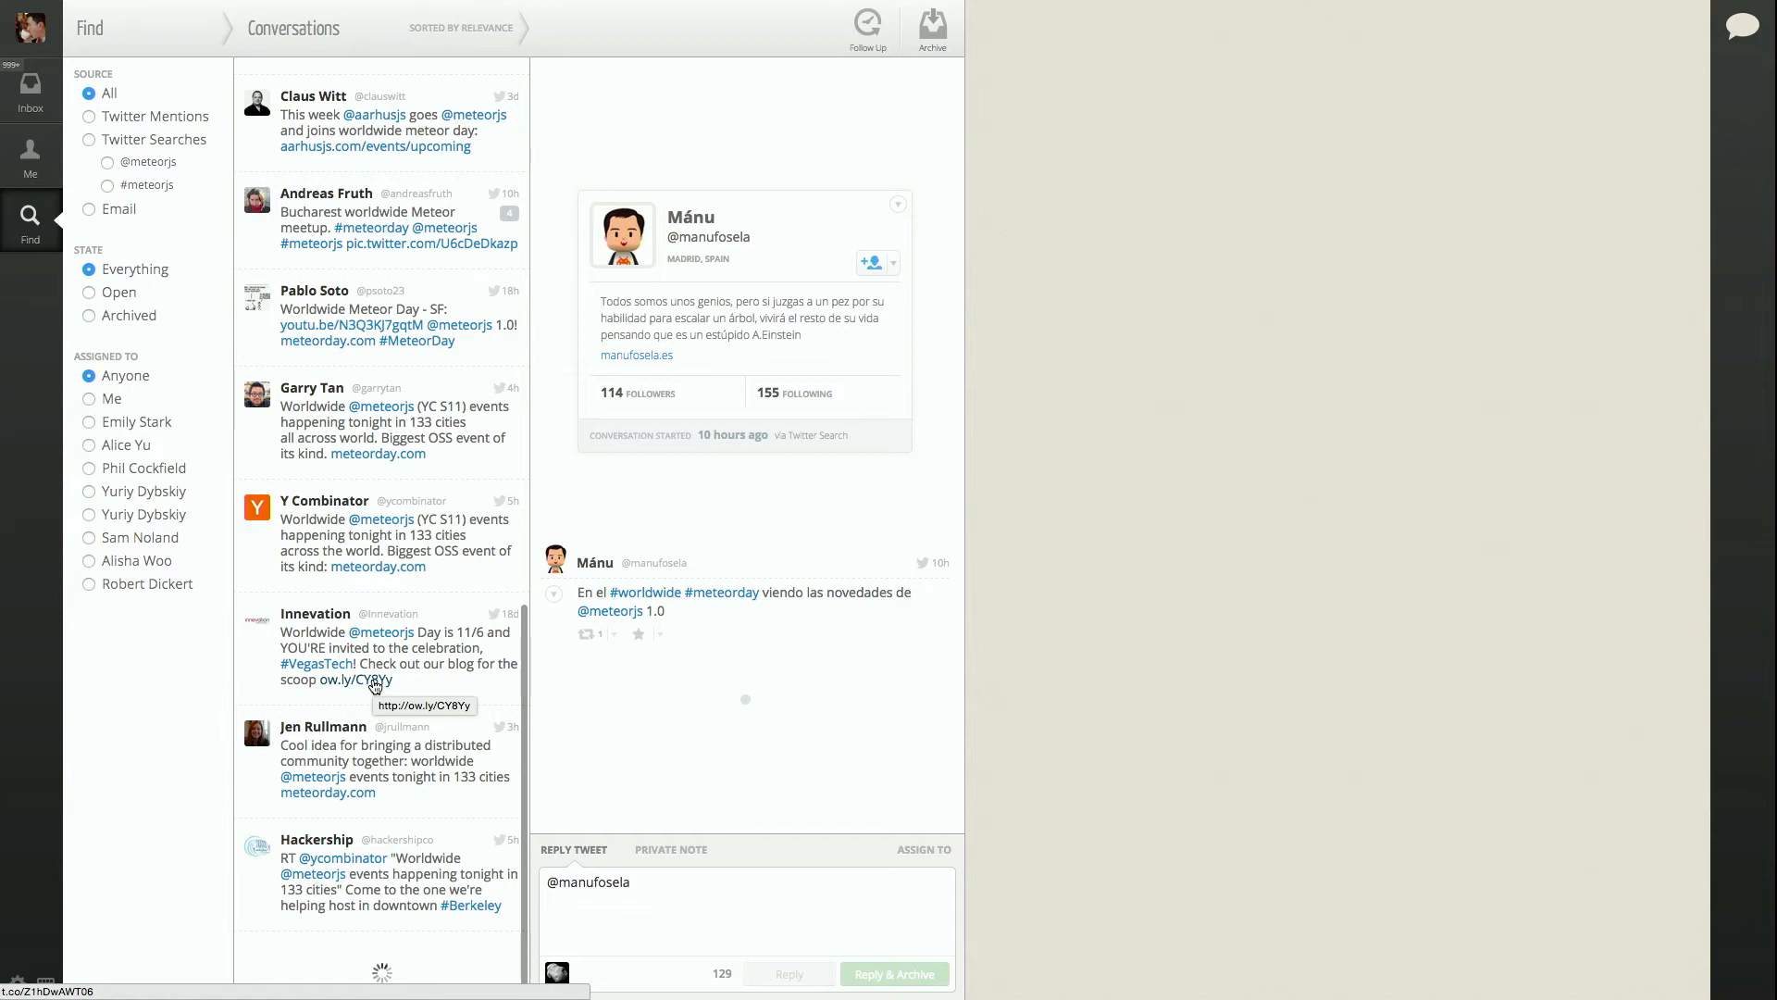
scroll("down", 3)
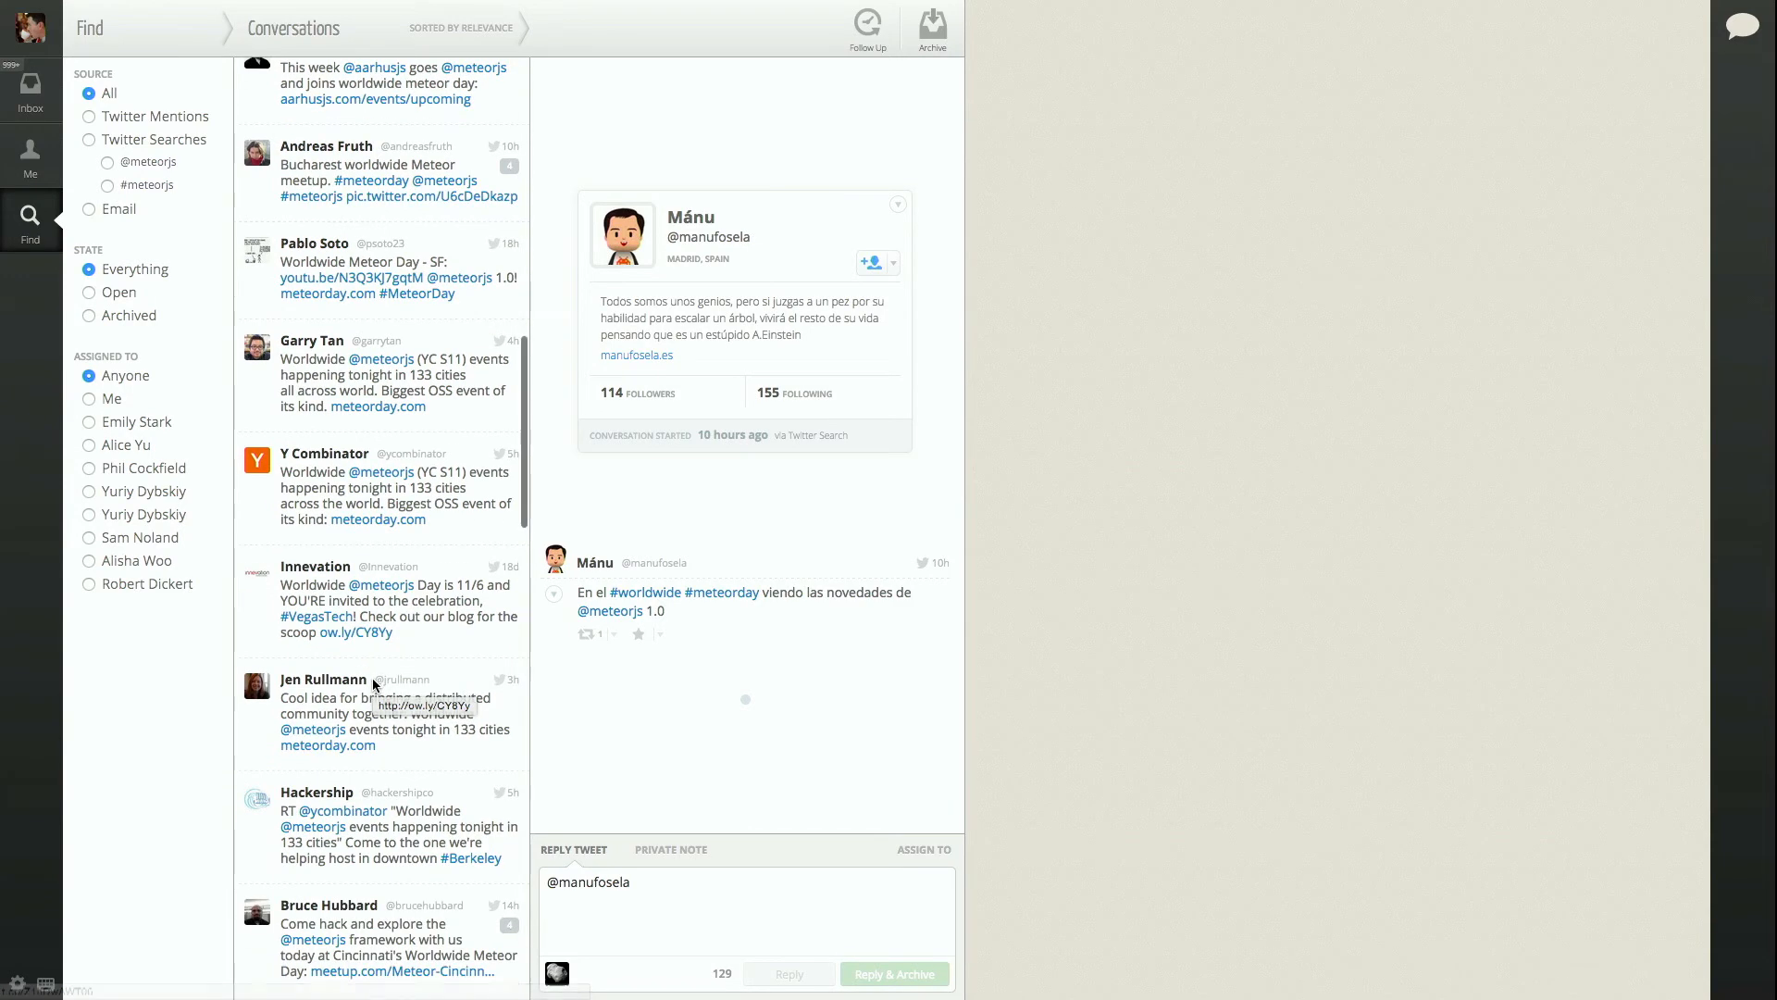
scroll("down", 3)
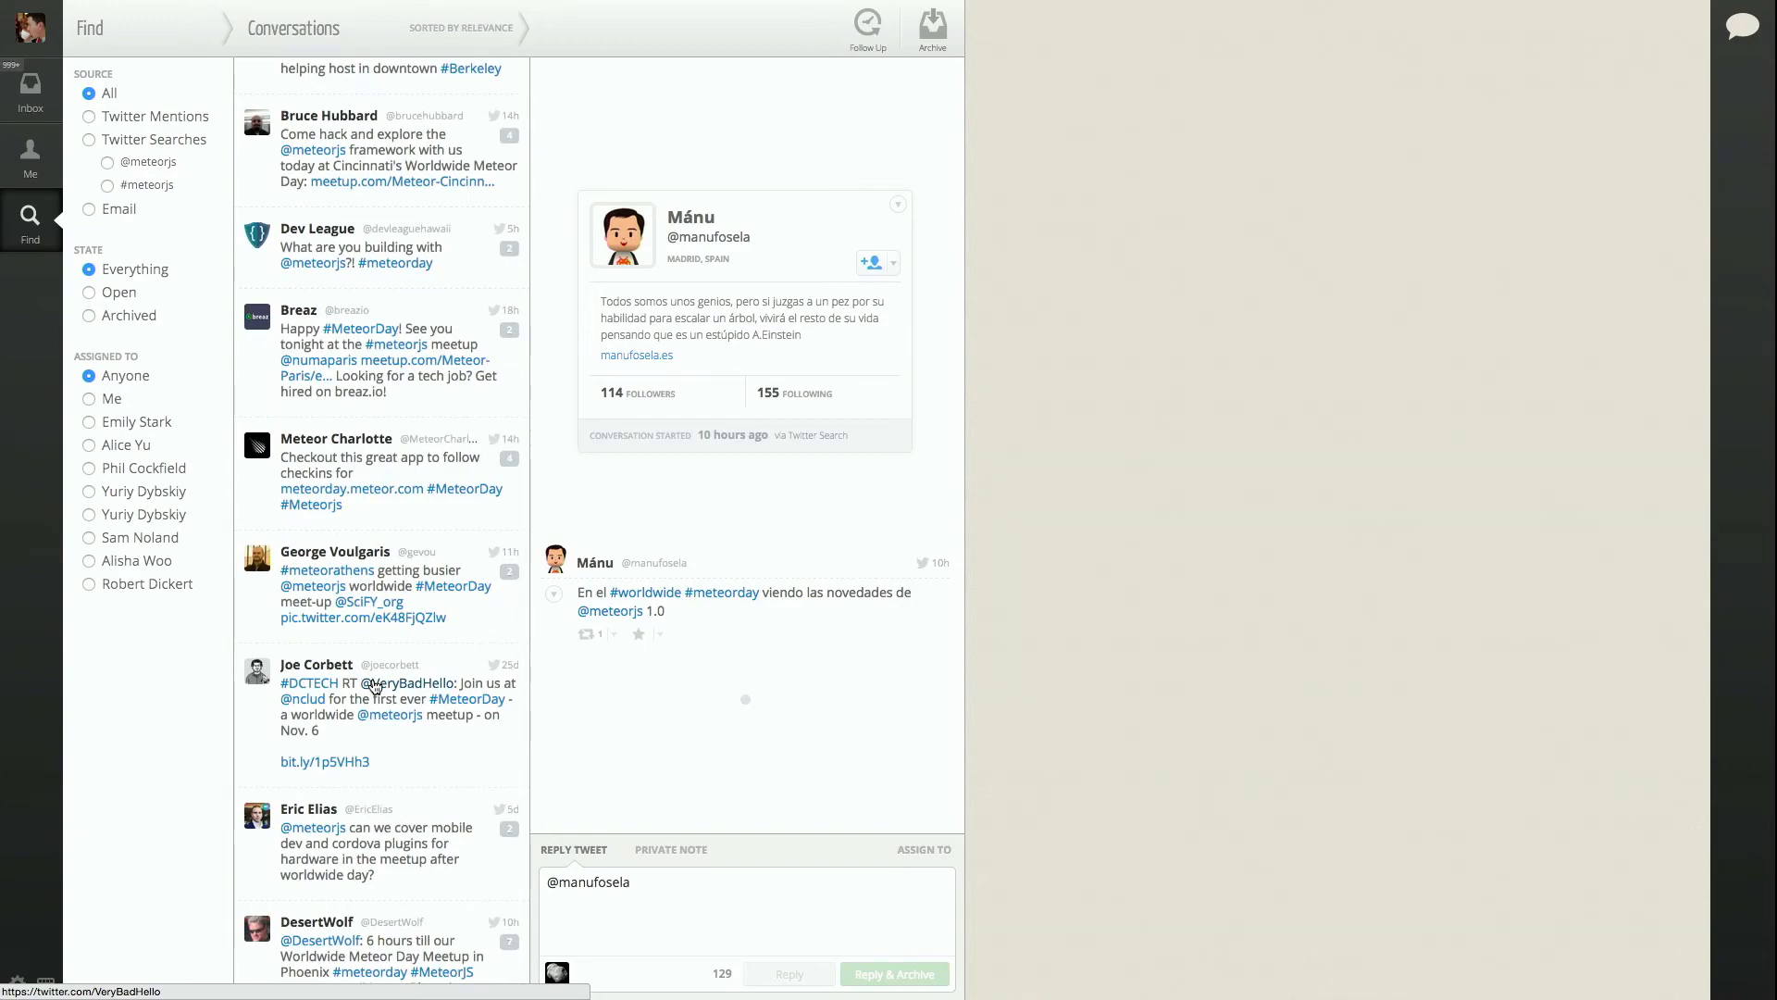
scroll("down", 3)
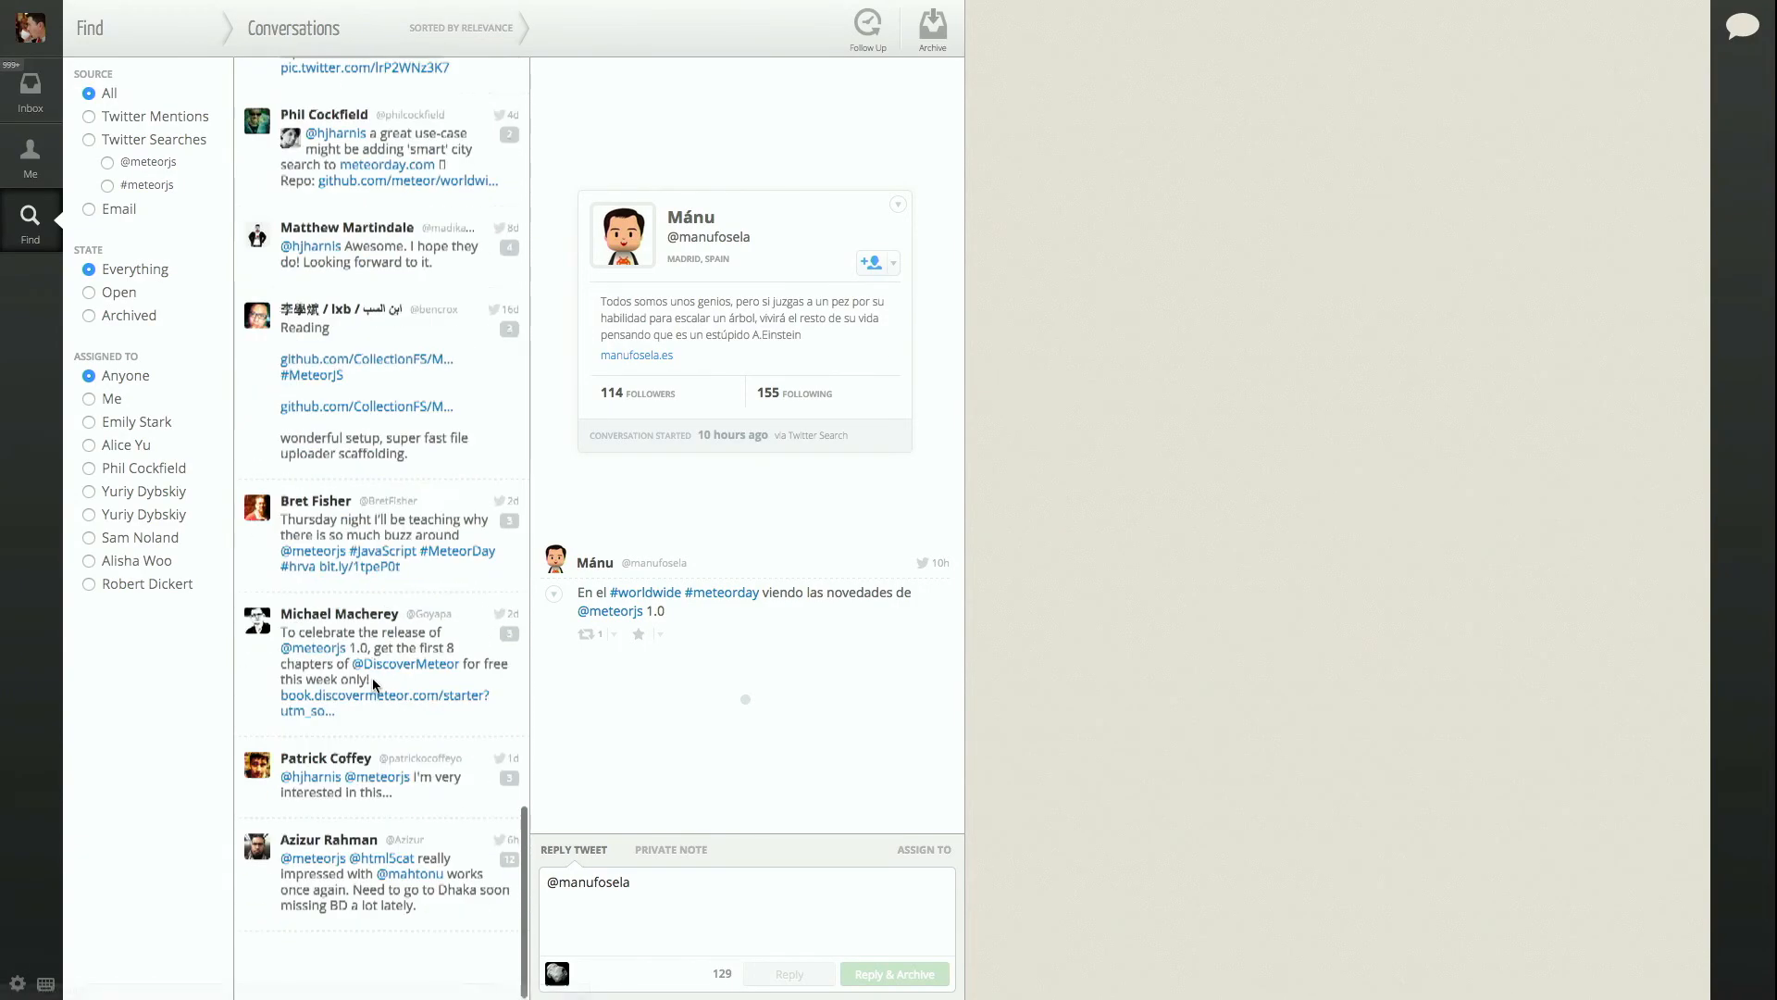
scroll("down", 3)
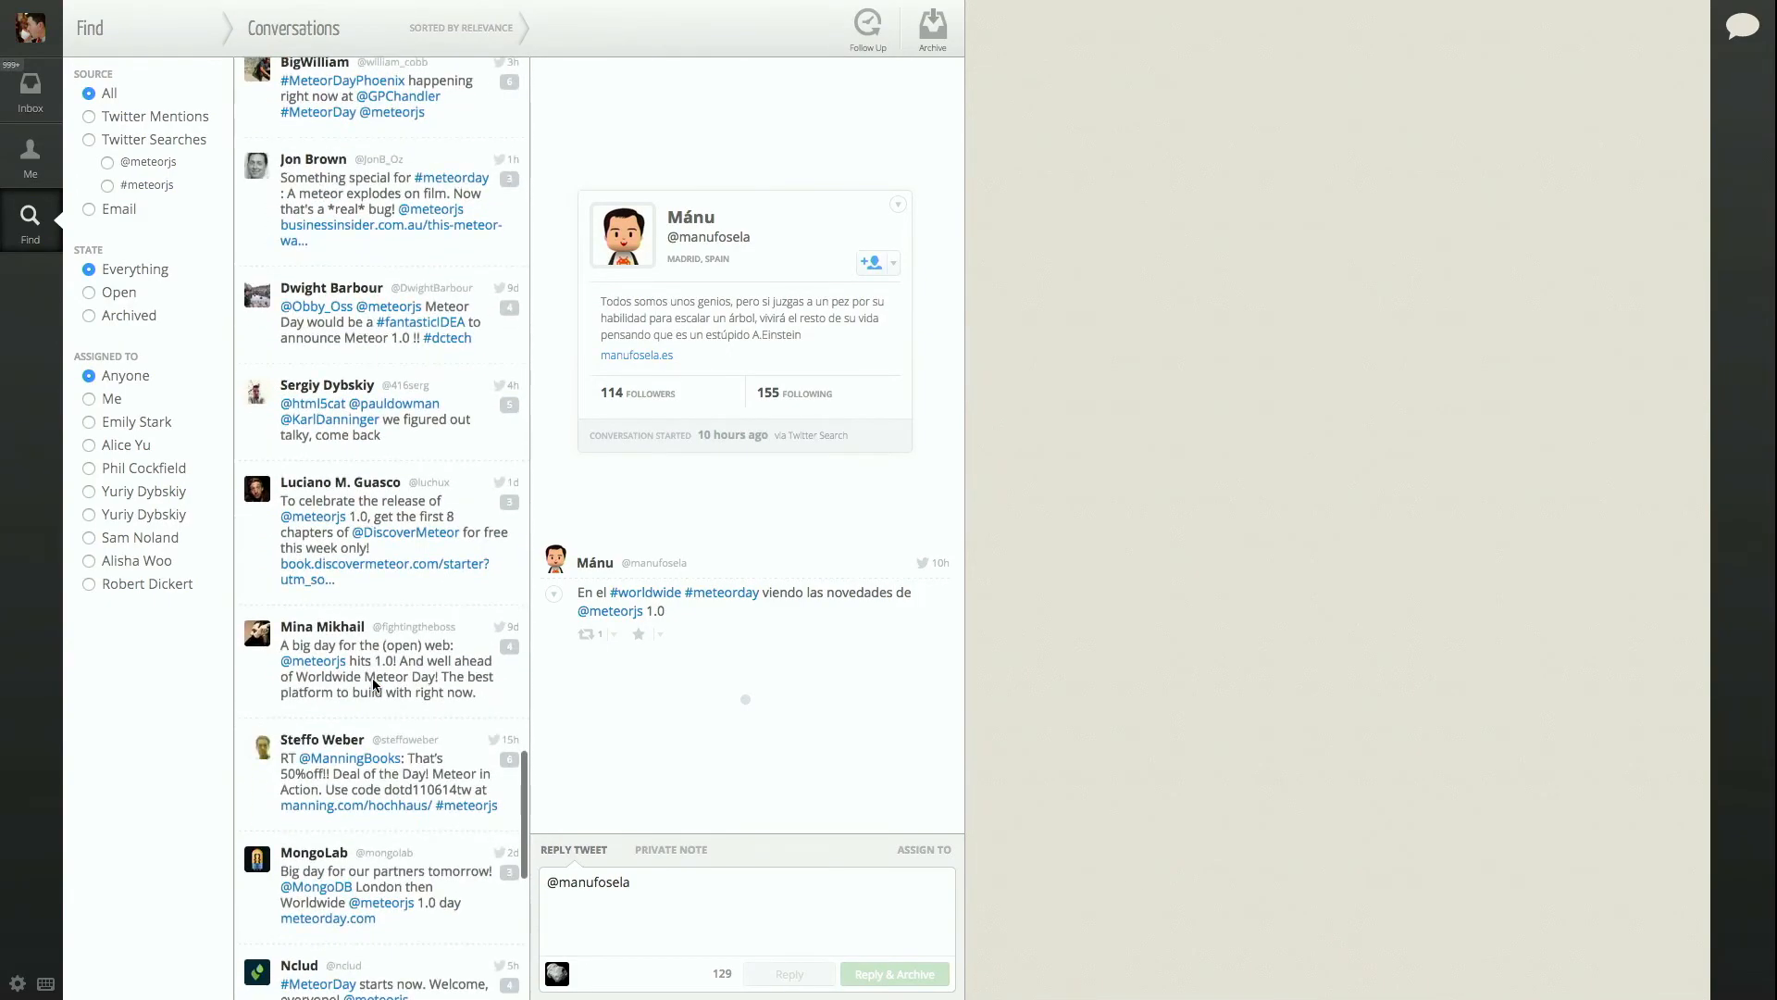
scroll("down", 3)
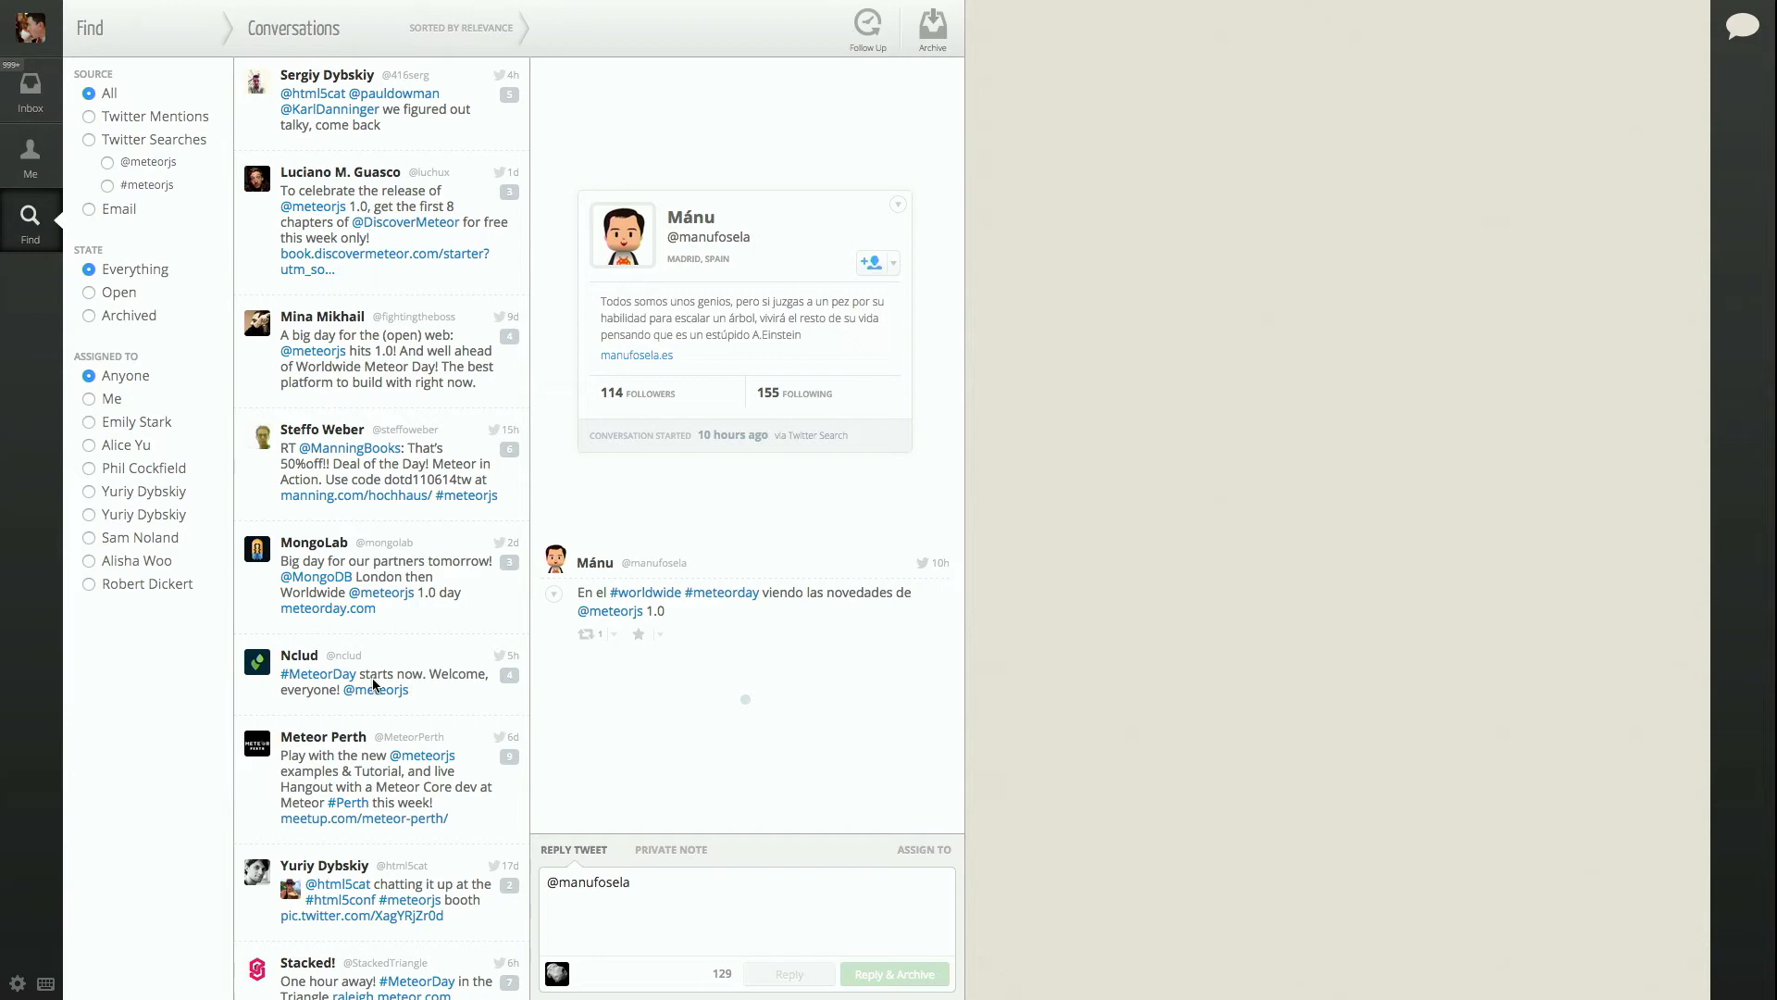
scroll("down", 3)
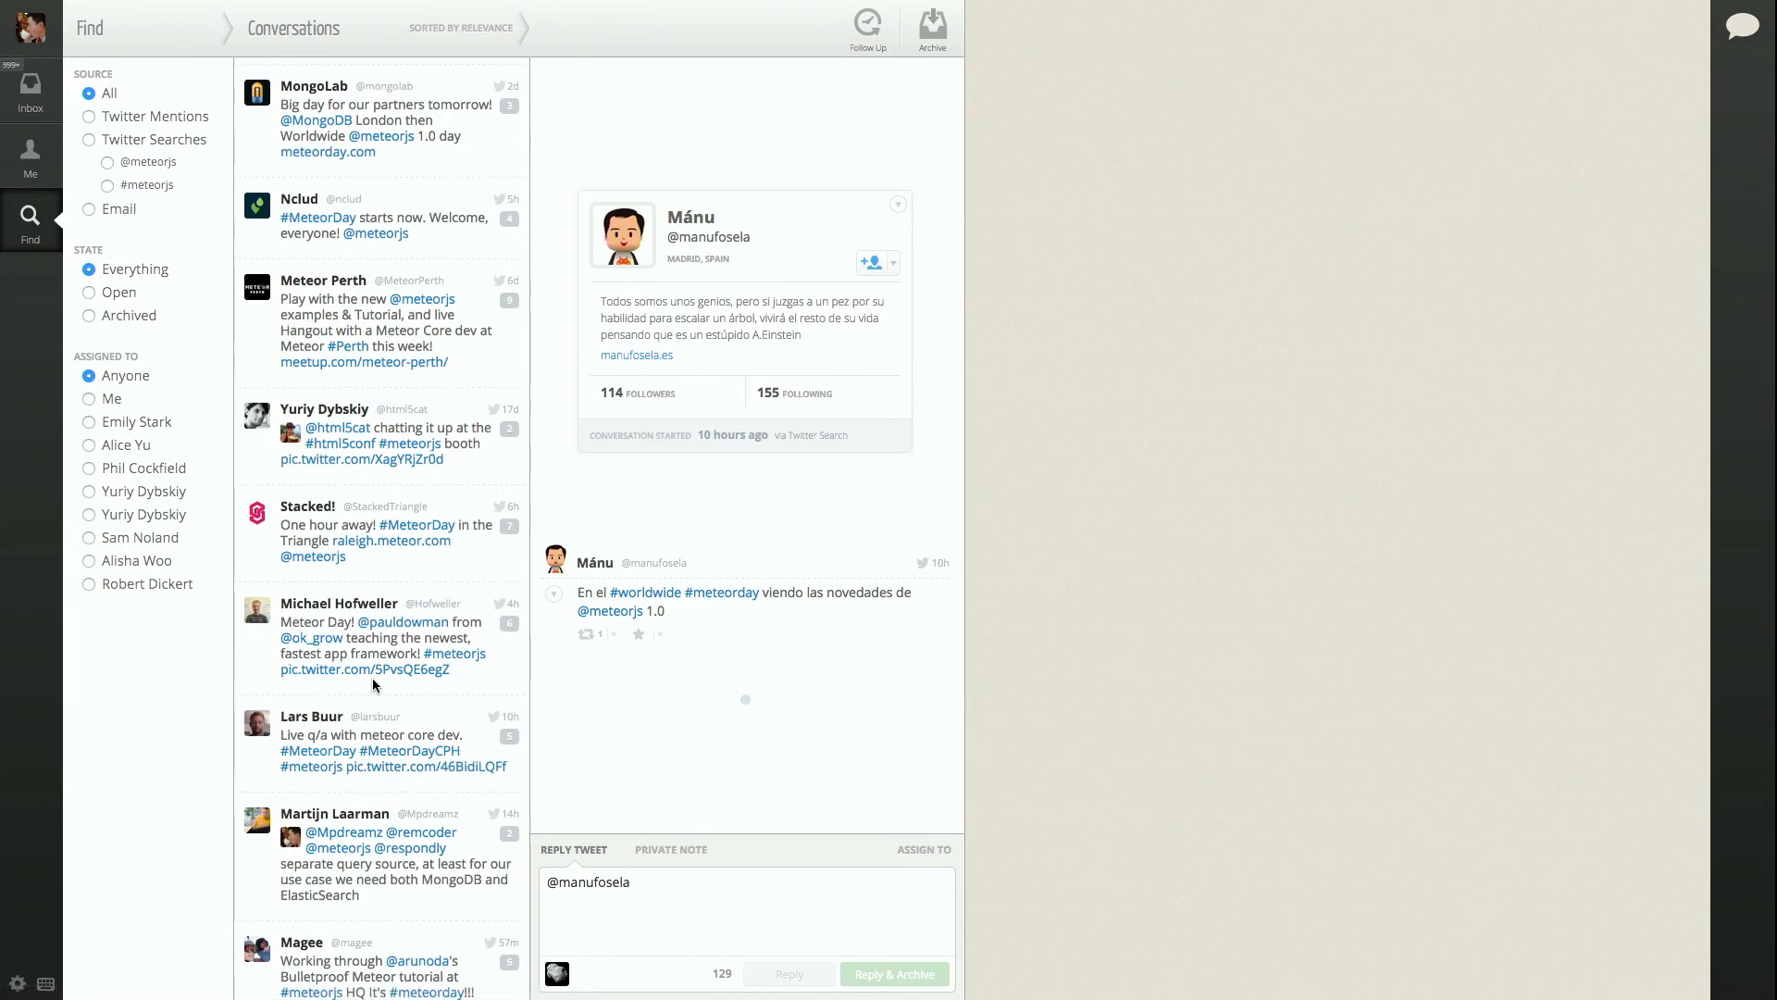
scroll("down", 3)
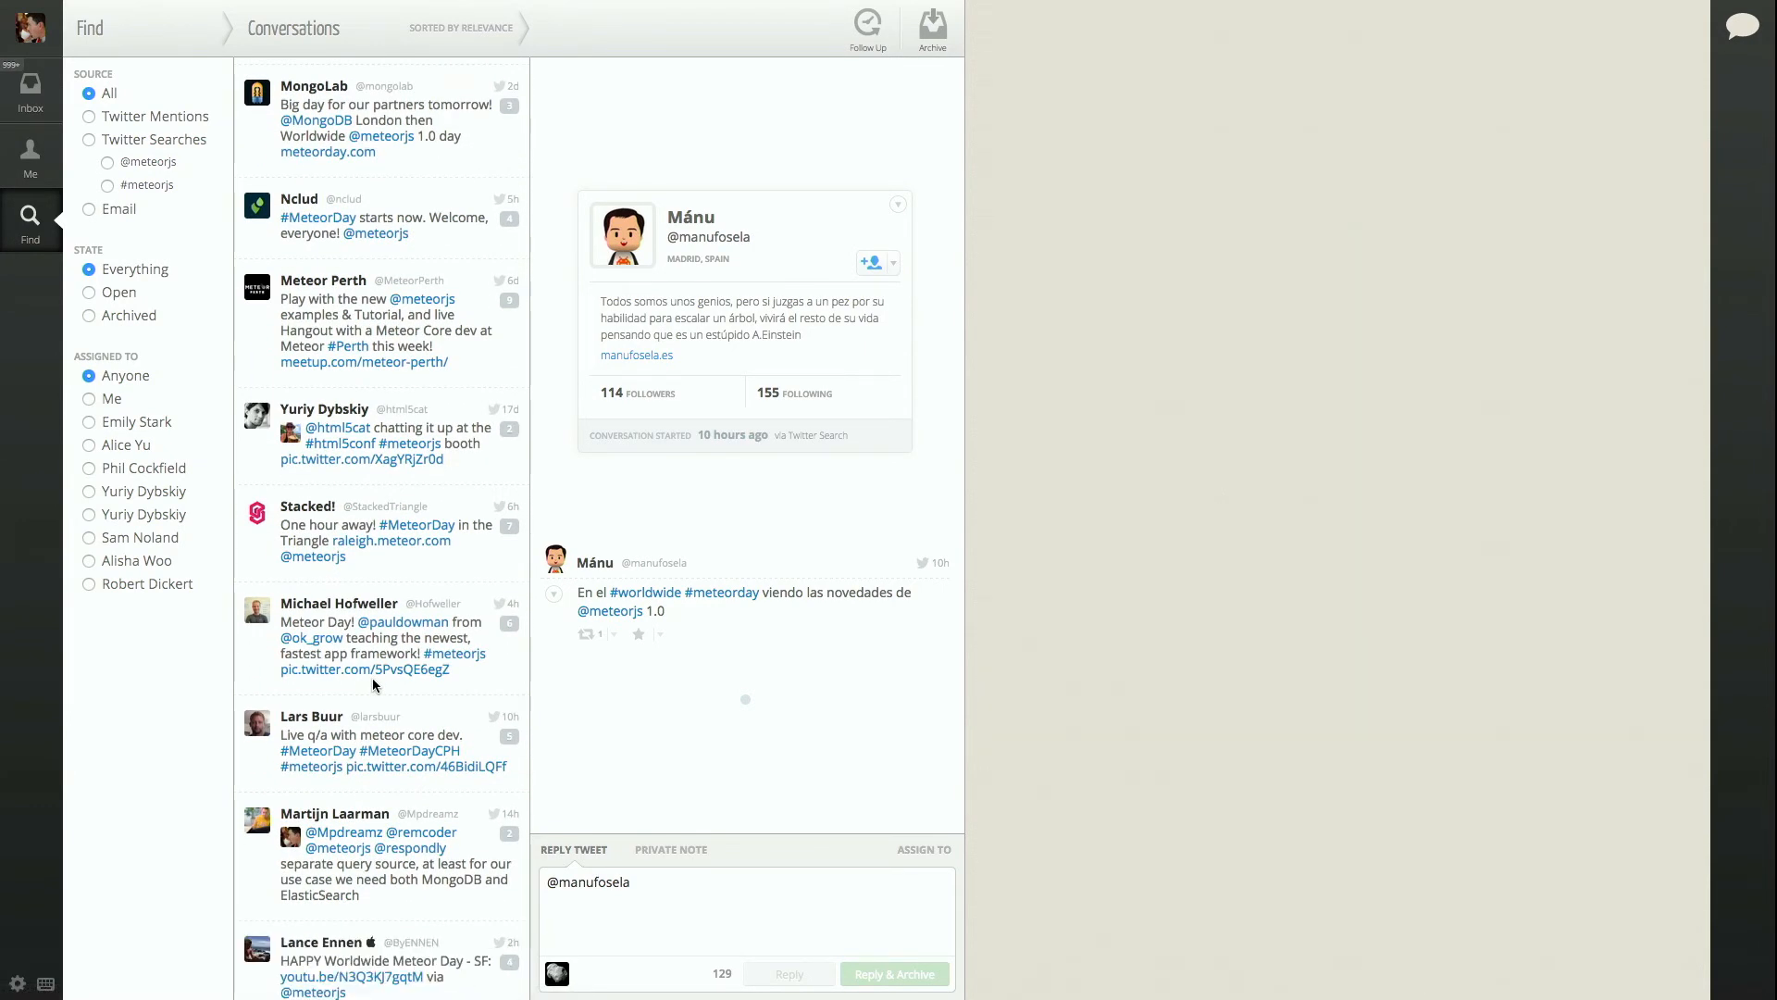